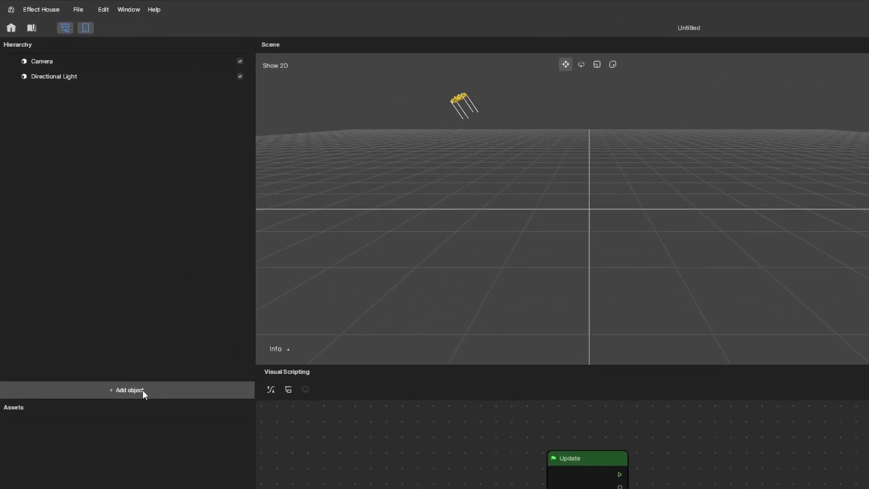
Add a Head Tracker via AR Tracking and untick its Head child's visibility.
left_click(127, 389)
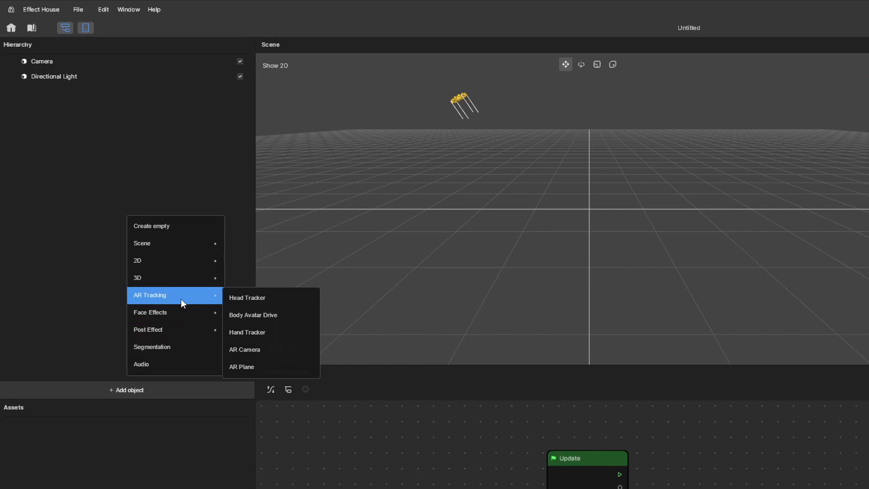
left_click(247, 298)
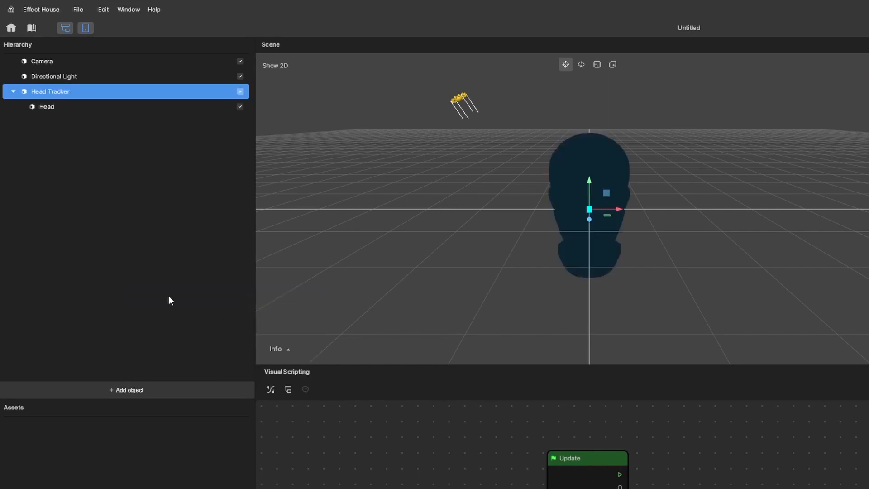
left_click(46, 107)
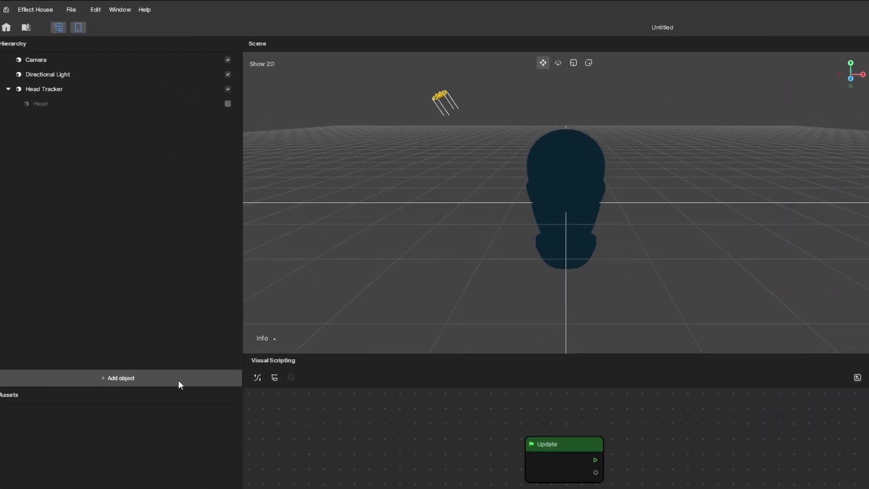
Create an empty Scene Object in the hierarchy beside the Head Tracker.
left_click(121, 377)
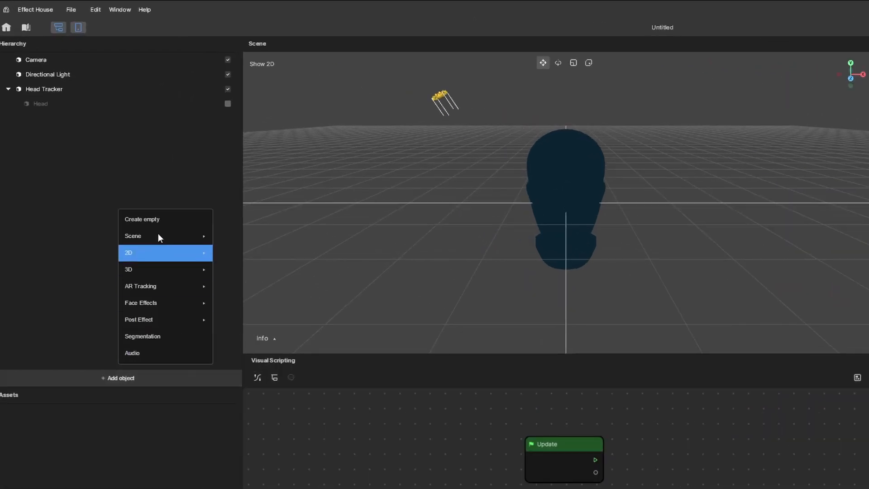
mouse_move(165, 219)
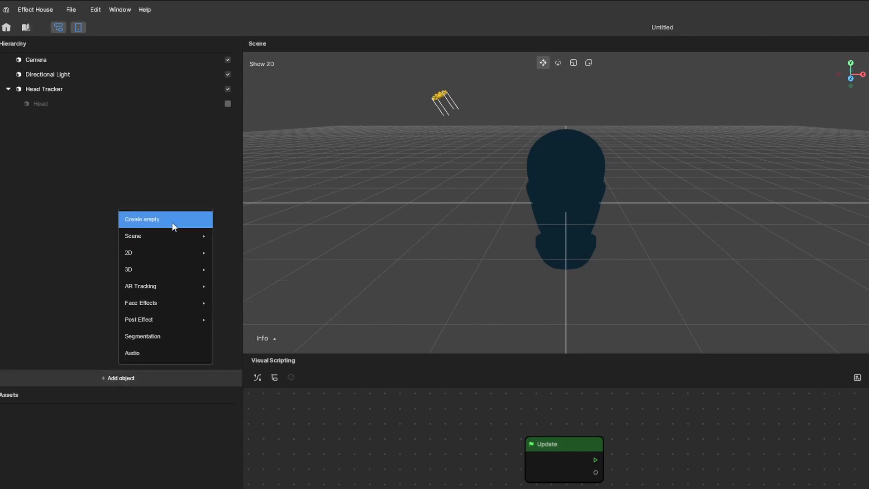
left_click(142, 219)
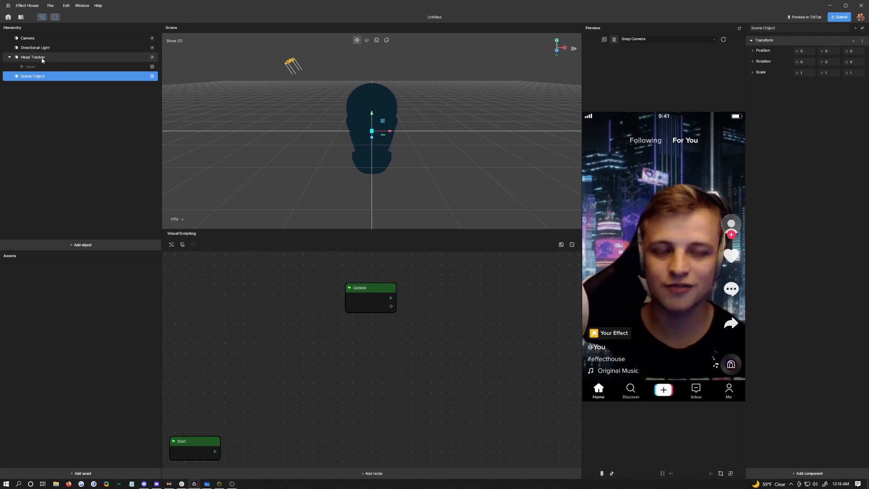
Select the Head Tracker so its Transform can be brought into the scripting graph.
left_click(34, 57)
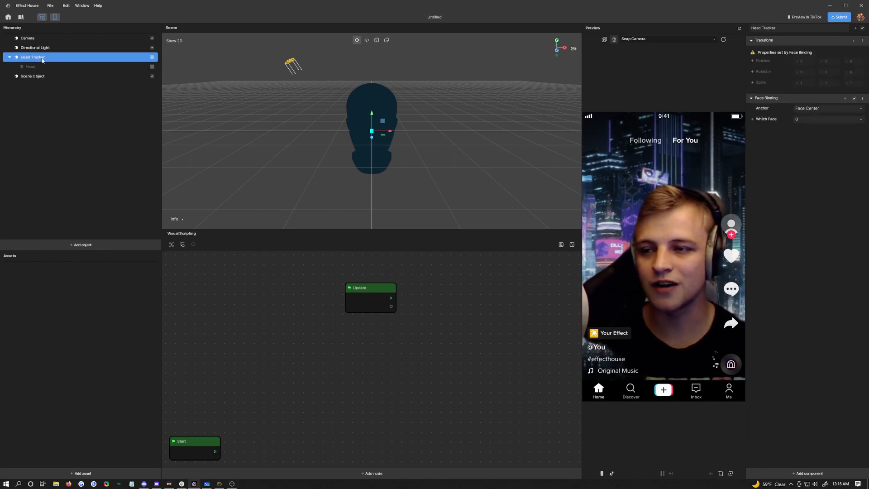
left_click(33, 76)
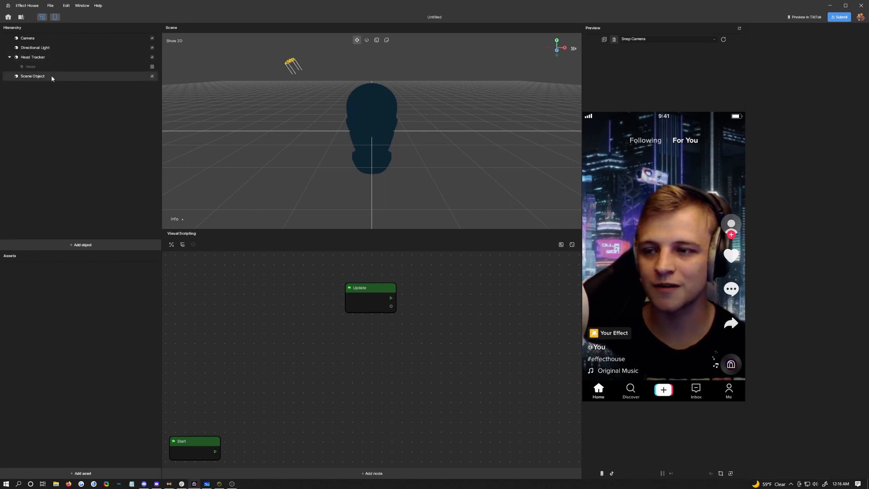
left_click(32, 76)
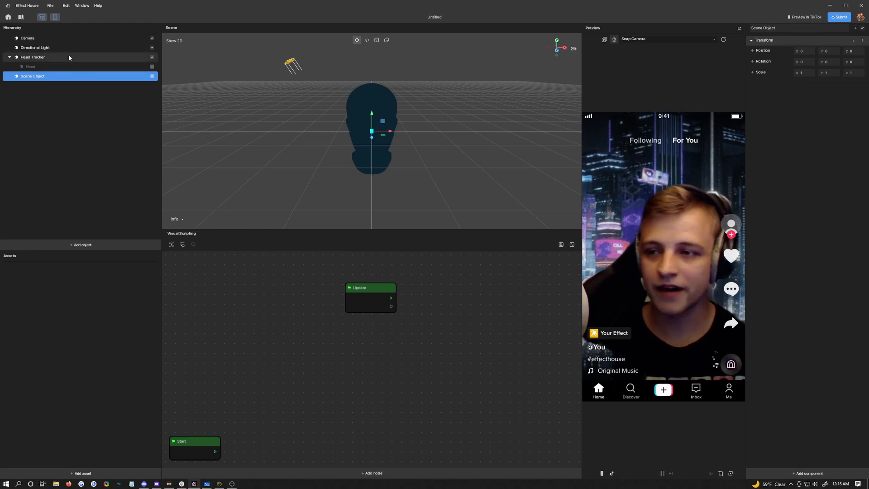
left_click(32, 57)
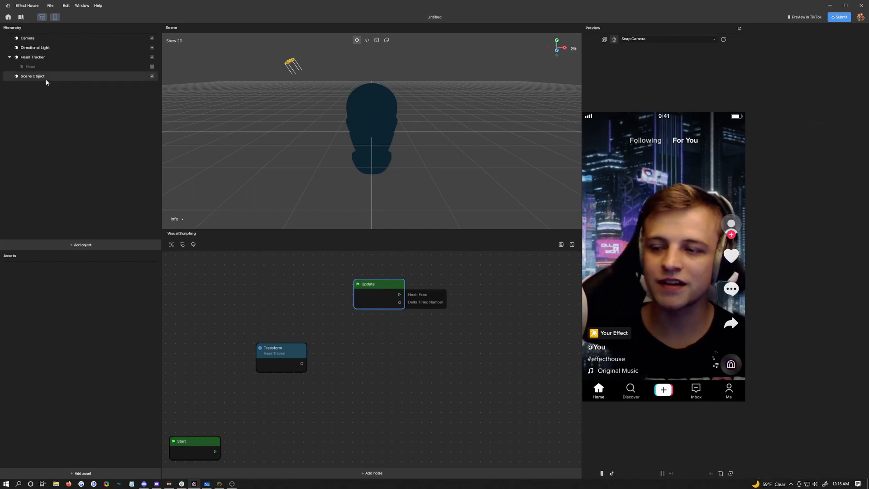
left_click(33, 76)
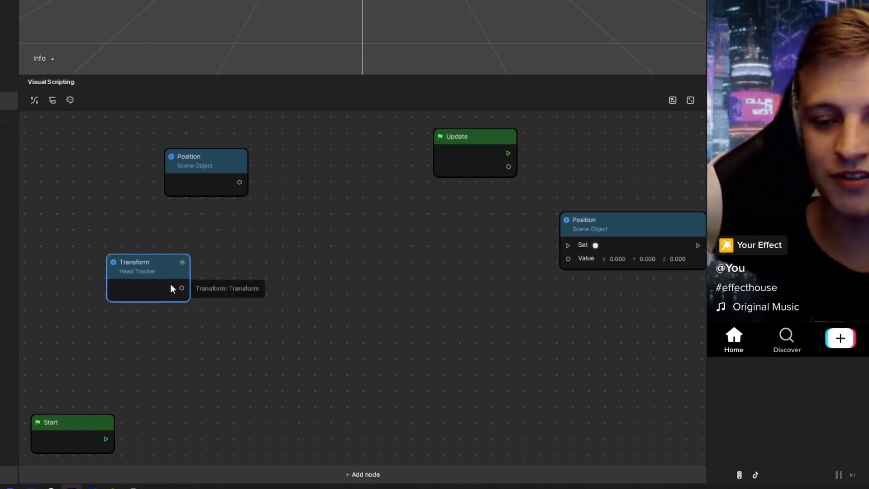
mouse_move(147, 277)
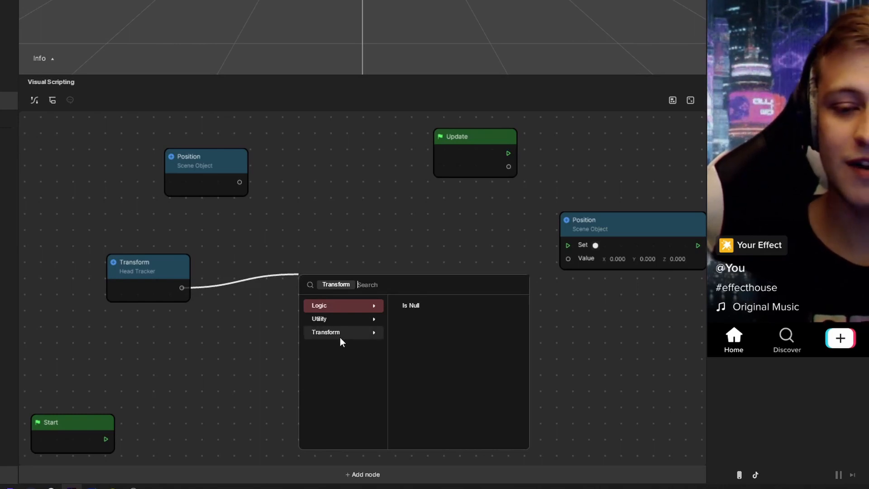
mouse_move(379, 337)
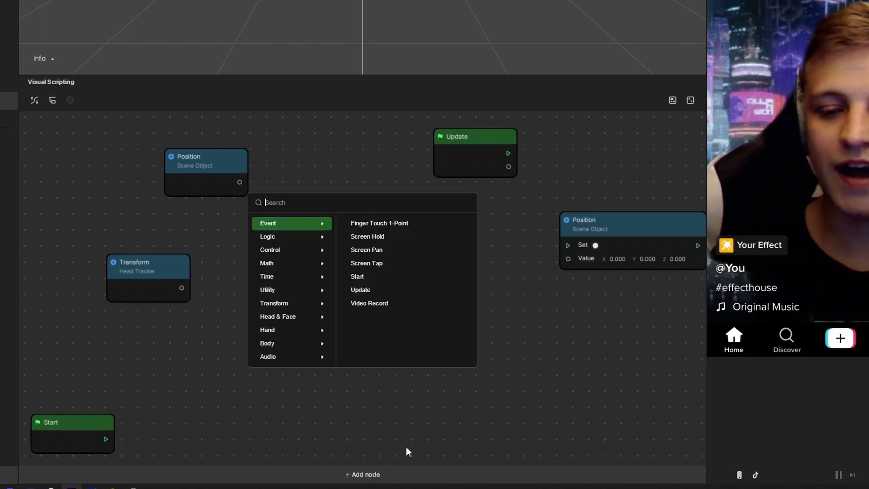
Search 'world' to wire a World Transform Info node to the Head Tracker Transform.
type("world")
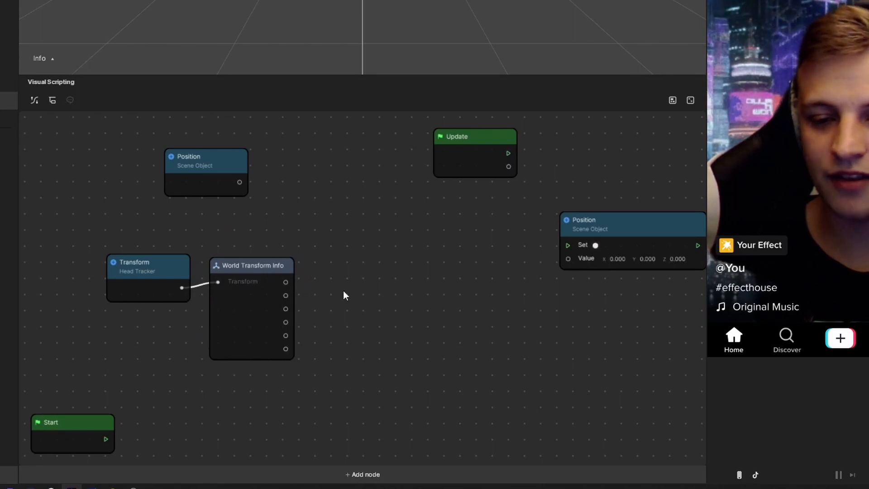
mouse_move(285, 282)
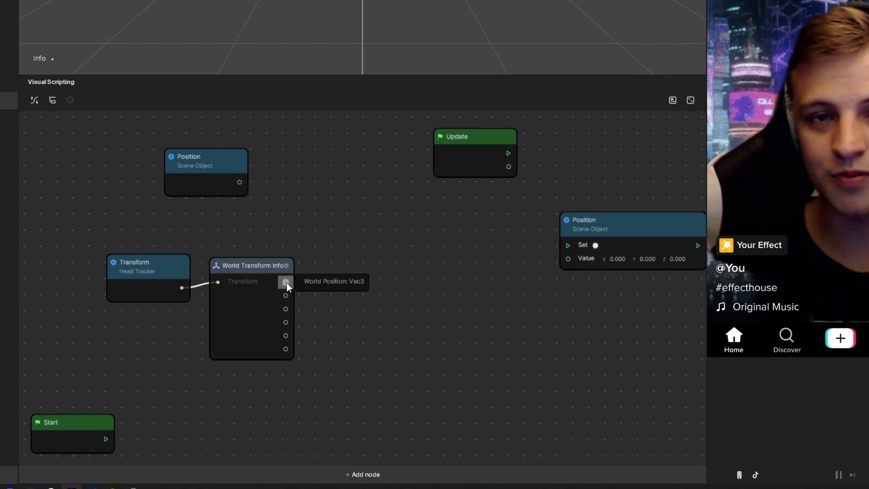
Inspect the World Transform Info node's World Position output while tidying the graph.
left_click(206, 164)
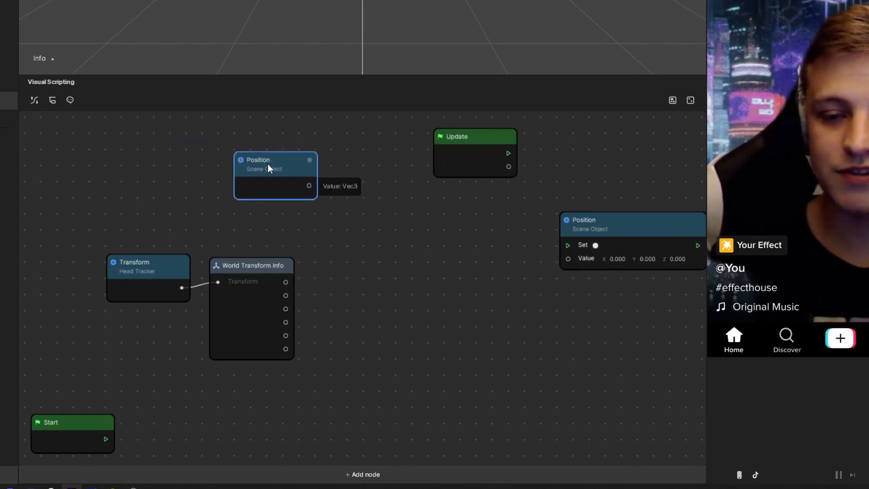
mouse_move(314, 201)
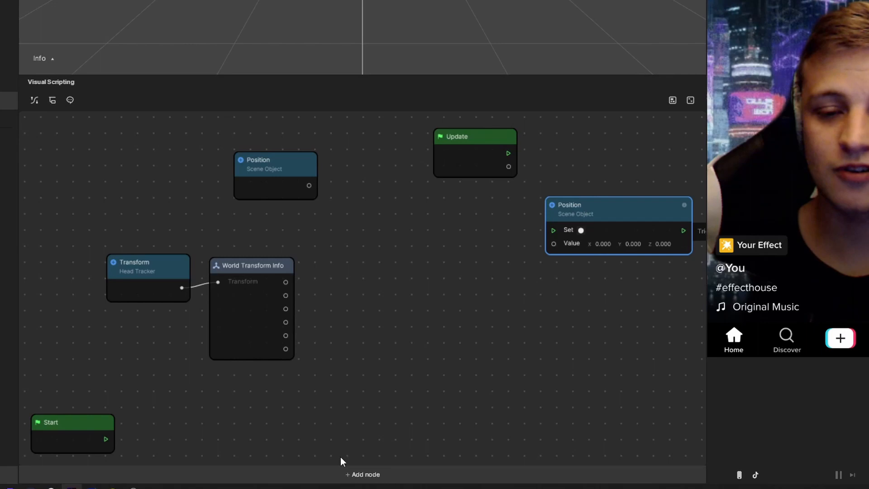
Search 'lerp', add a Math Lerp node and place it between the Position nodes.
left_click(362, 473)
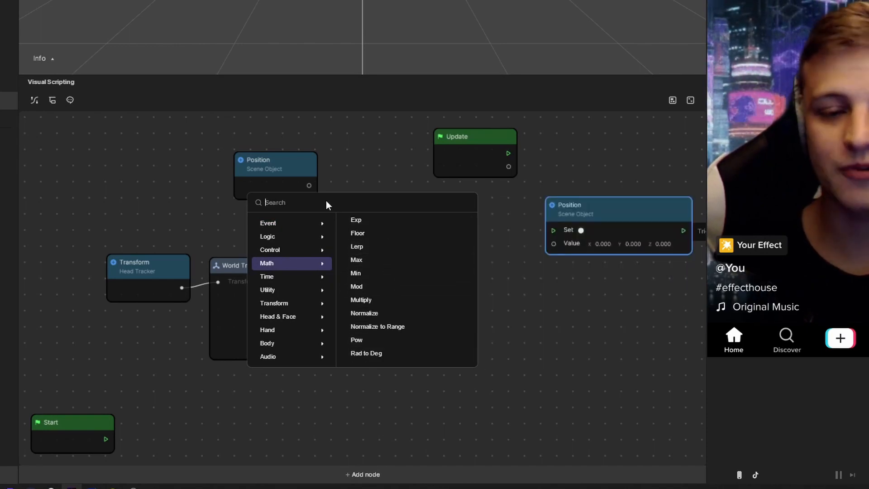
type("lerp")
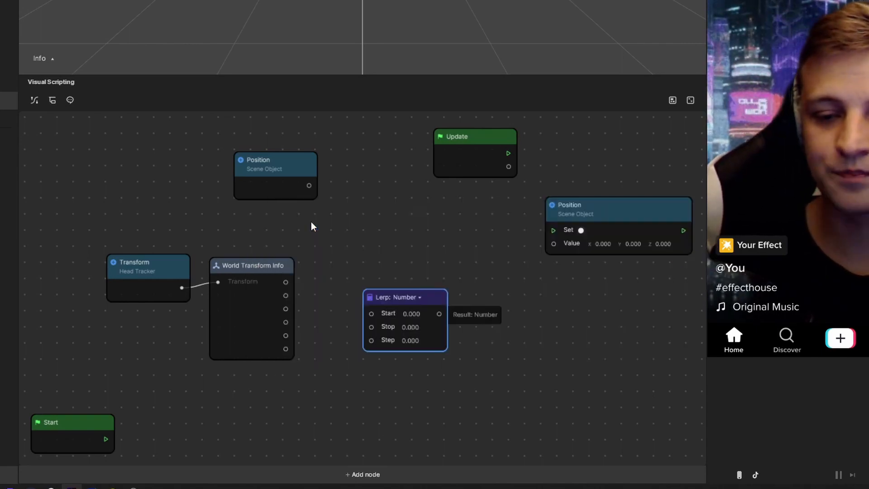
left_click(420, 297)
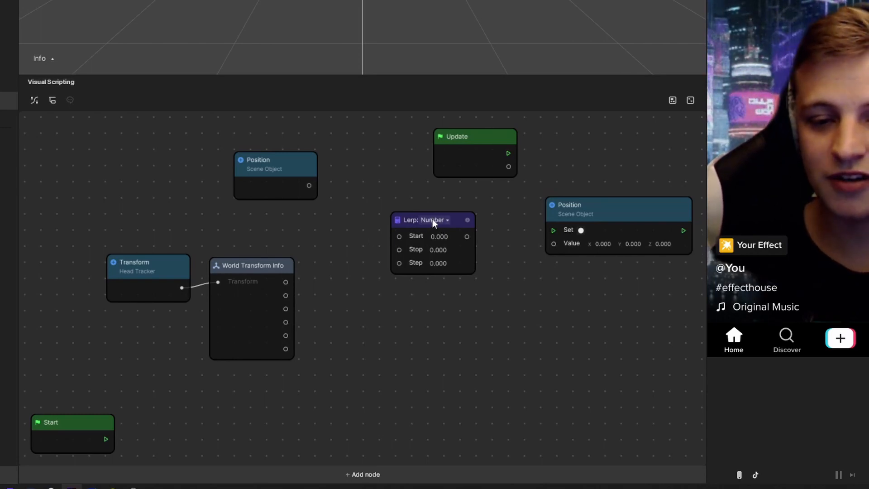
left_click(432, 220)
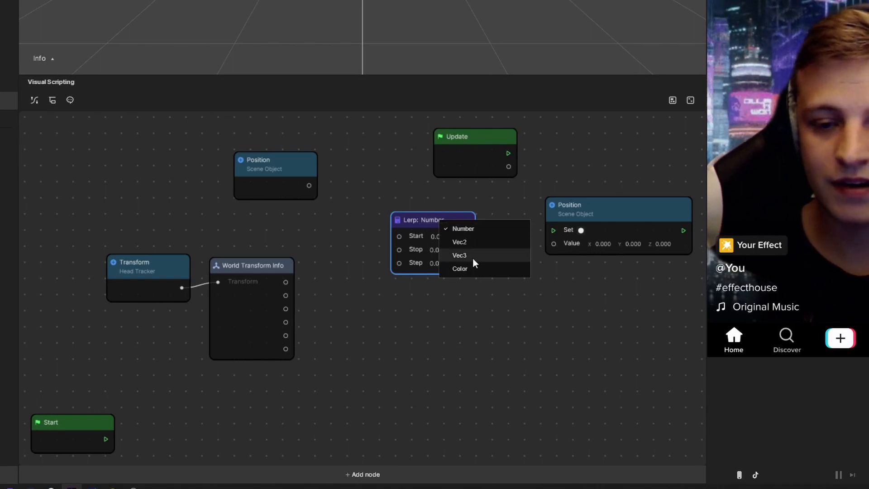
Switch the Lerp node's value type from Number to Vec3.
left_click(460, 255)
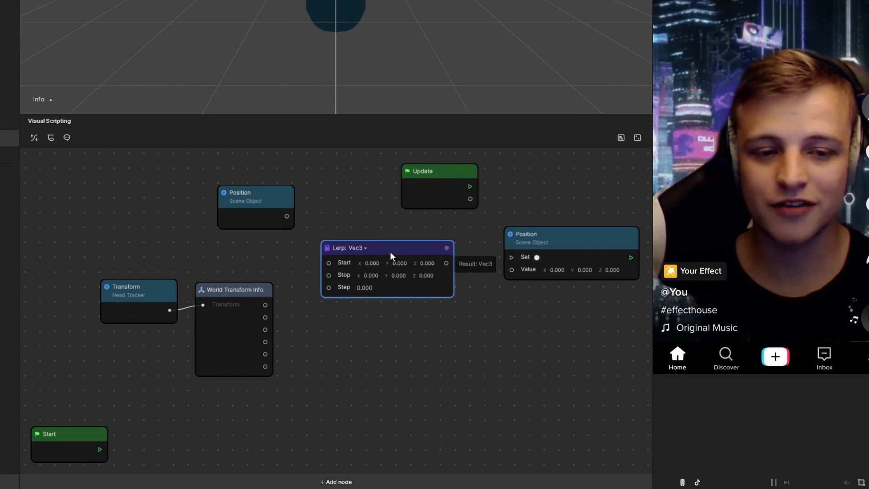
mouse_move(421, 276)
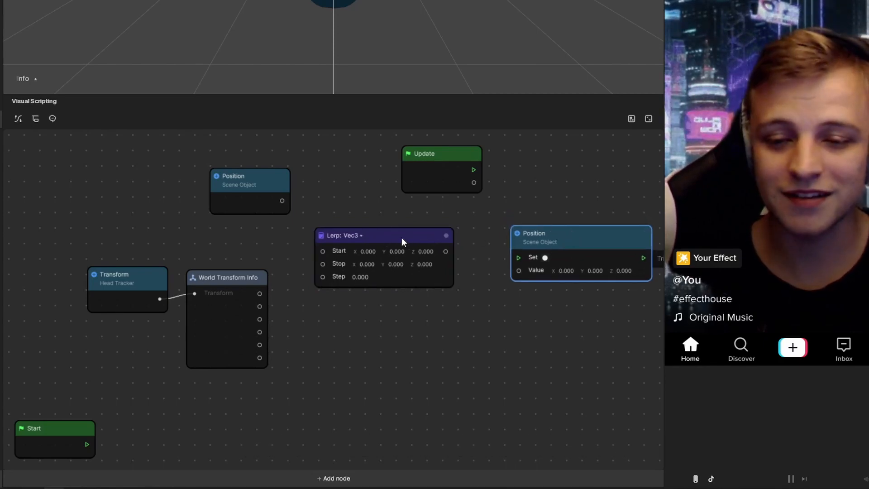
Wire the Scene Object's Position getter output into the Lerp's Start input.
left_click_drag(250, 183, 223, 172)
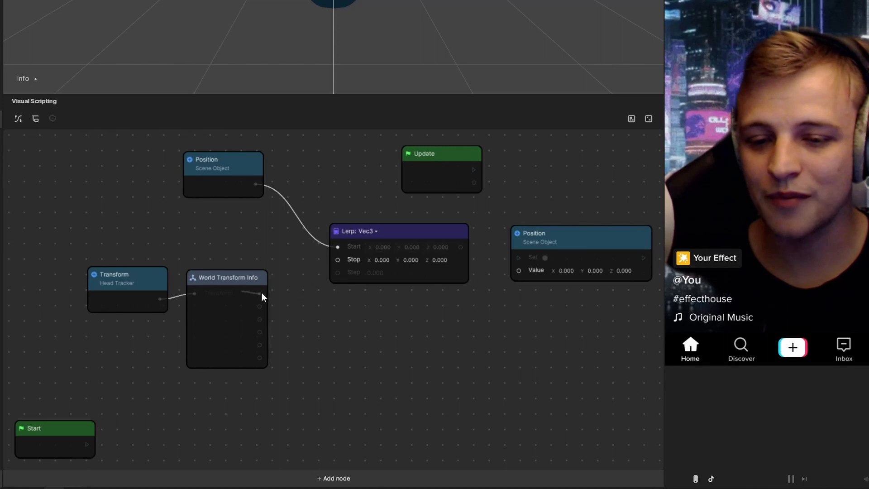
mouse_move(261, 293)
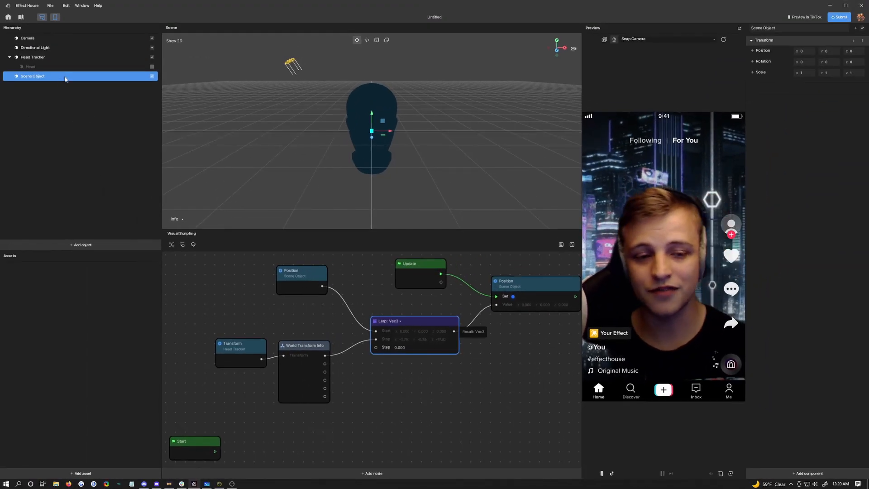
Add a 3D Sphere to the scene so it appears over the face in the preview.
left_click(32, 77)
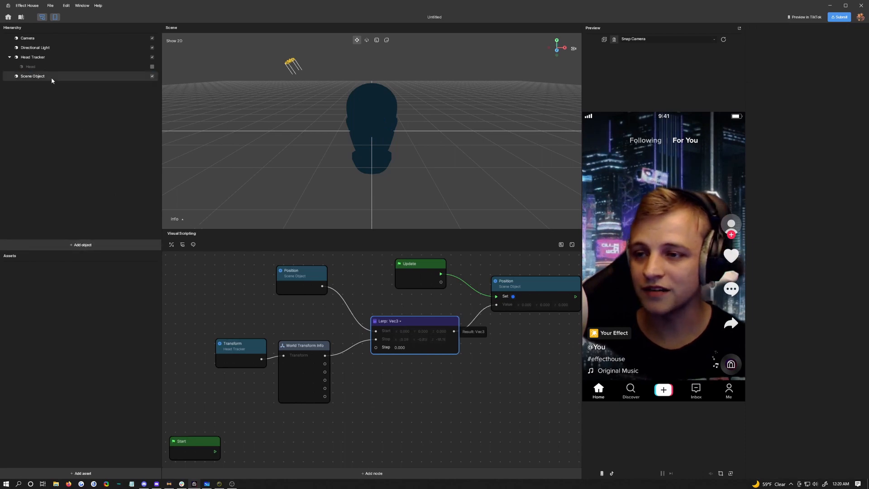
left_click(33, 76)
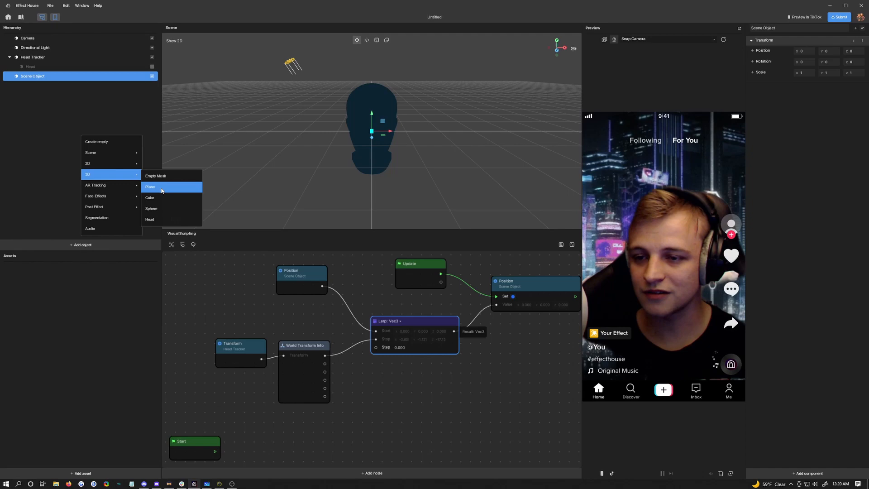
left_click(151, 208)
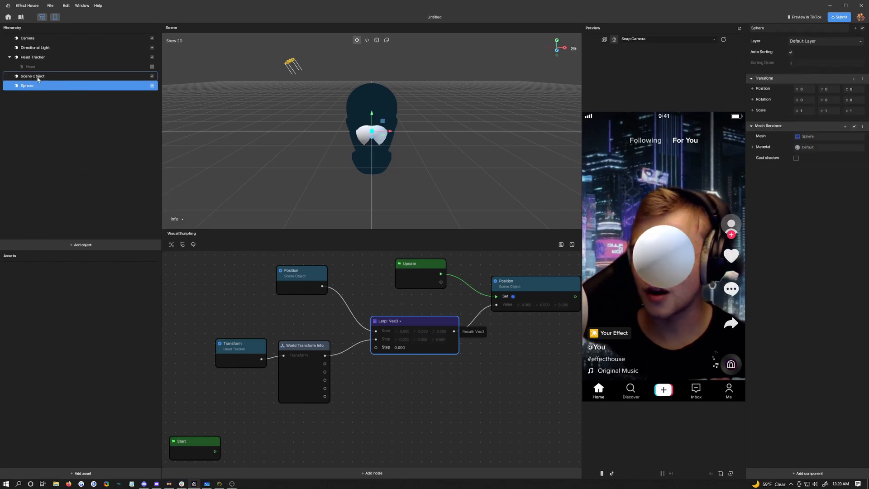
left_click(32, 85)
type("1.000")
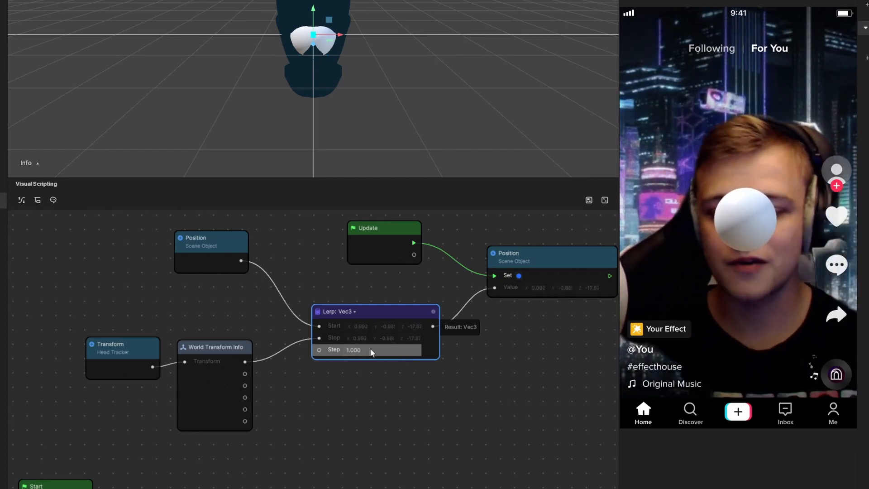
Try Lerp Step values (0.3, 3.000, 0.010) before settling on a small 0.2 for smooth trailing.
triple_click(353, 350)
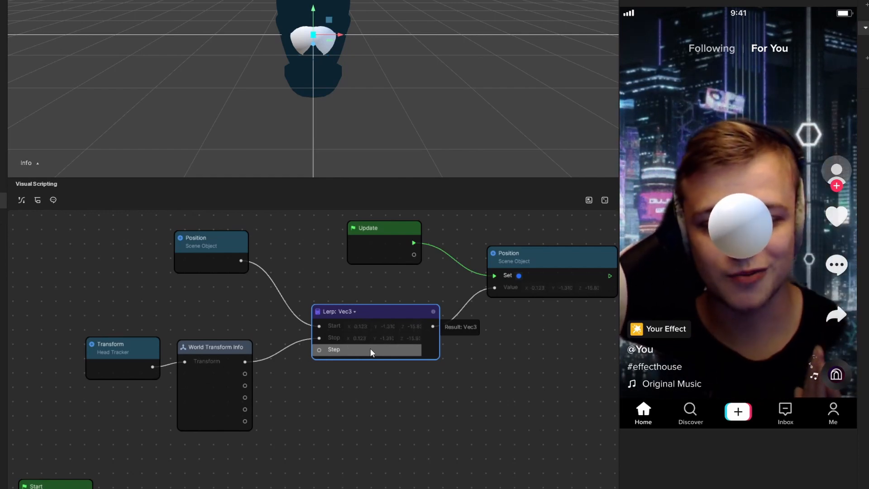
left_click(382, 350)
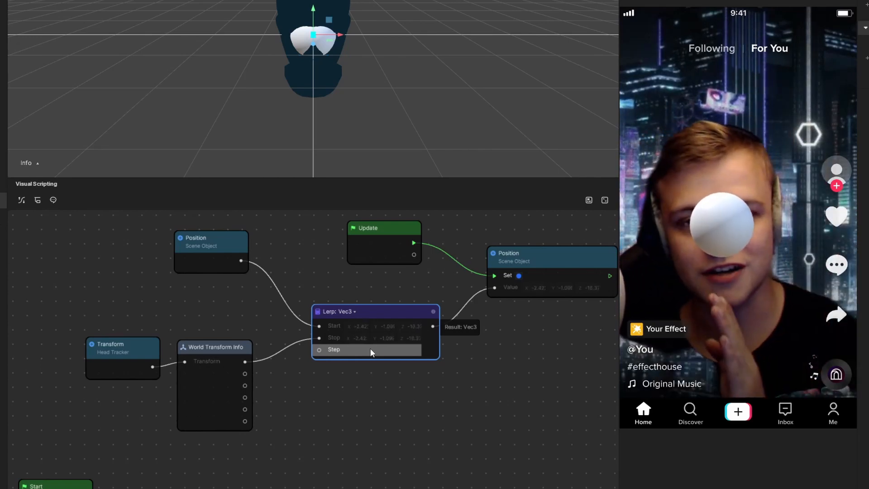
left_click(382, 350)
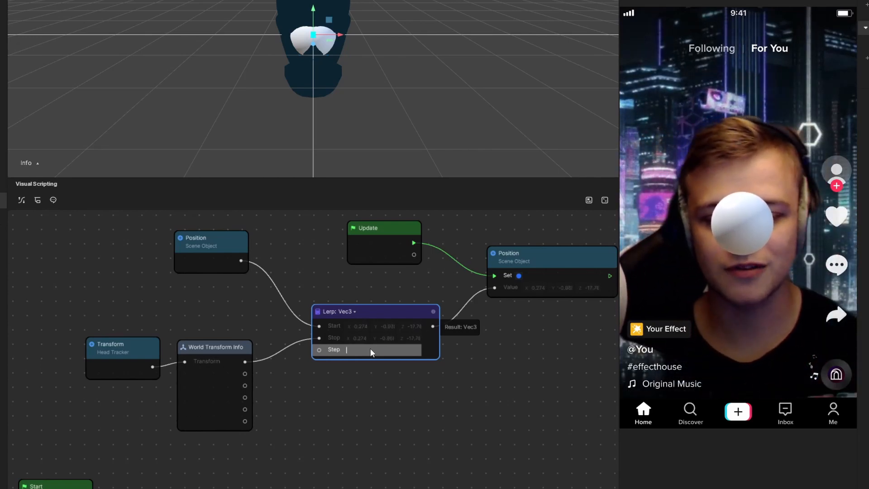
type("0")
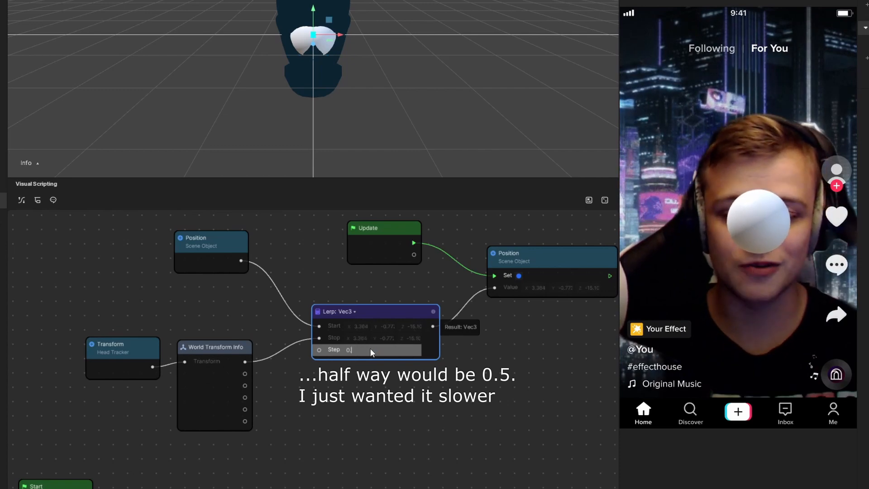
type(".3")
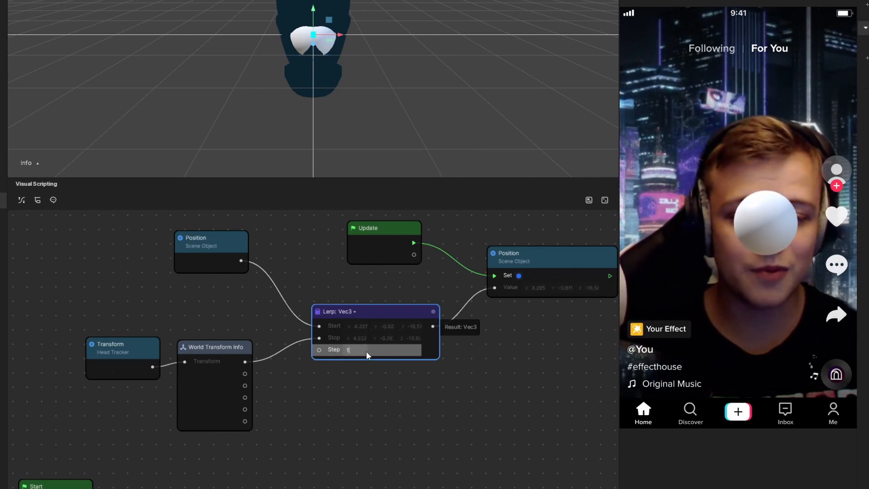
type("3.000")
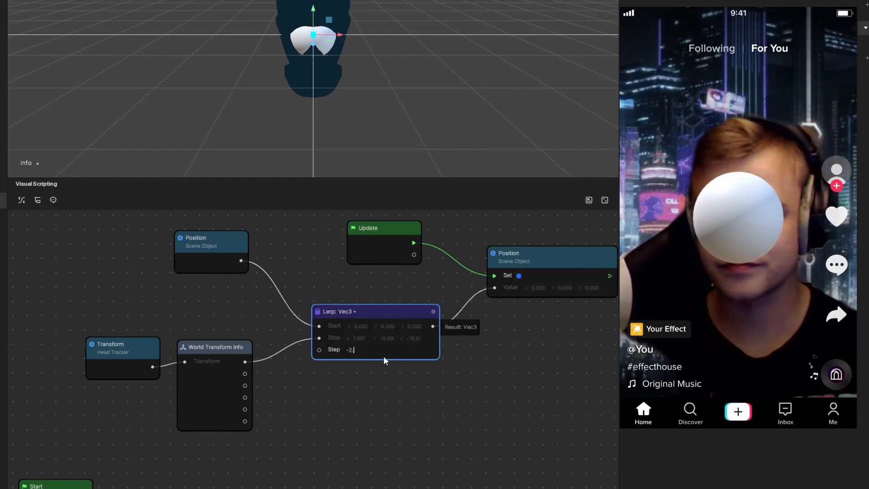
type("0.60")
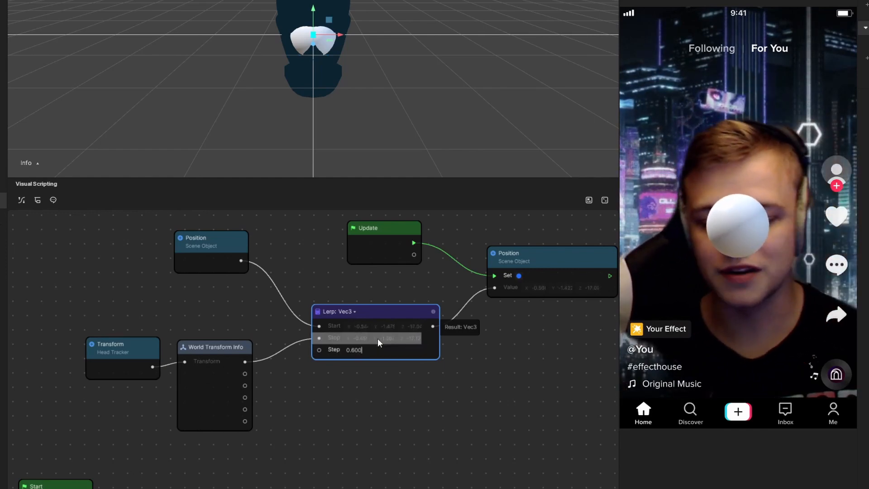
type("0.010")
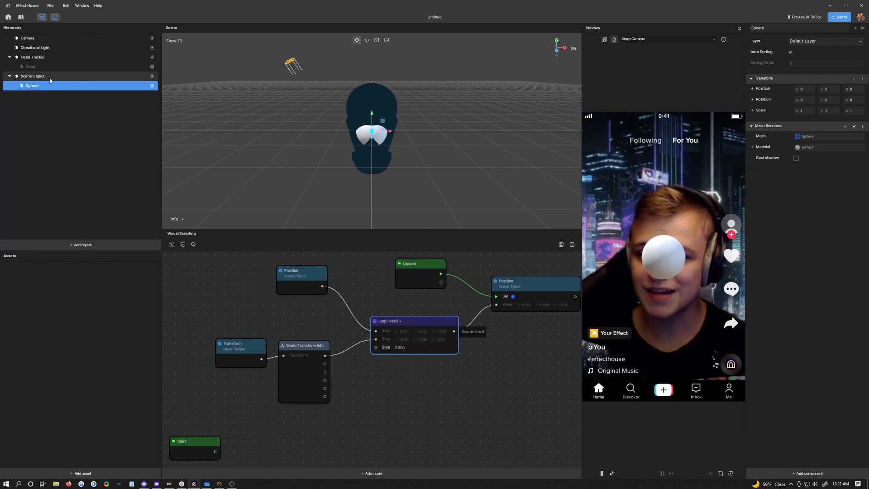
Add a Cube object to the scene alongside the Sphere via Add object > 3D.
left_click(32, 76)
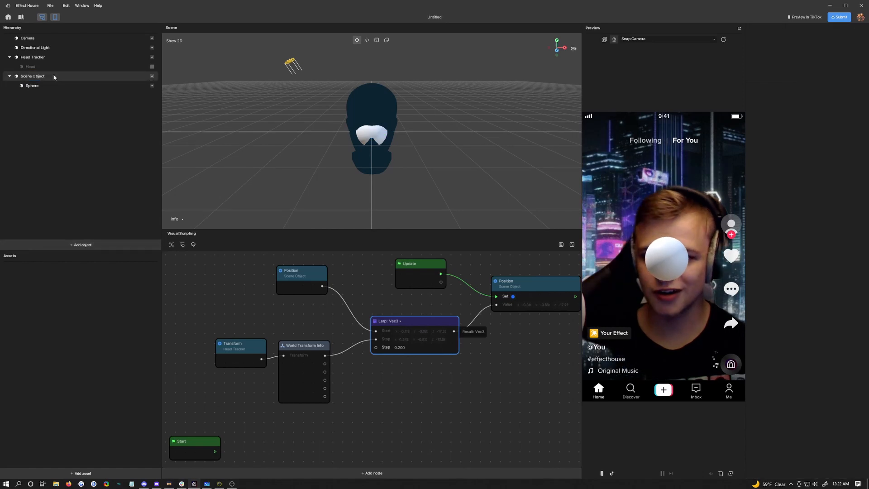
left_click(33, 76)
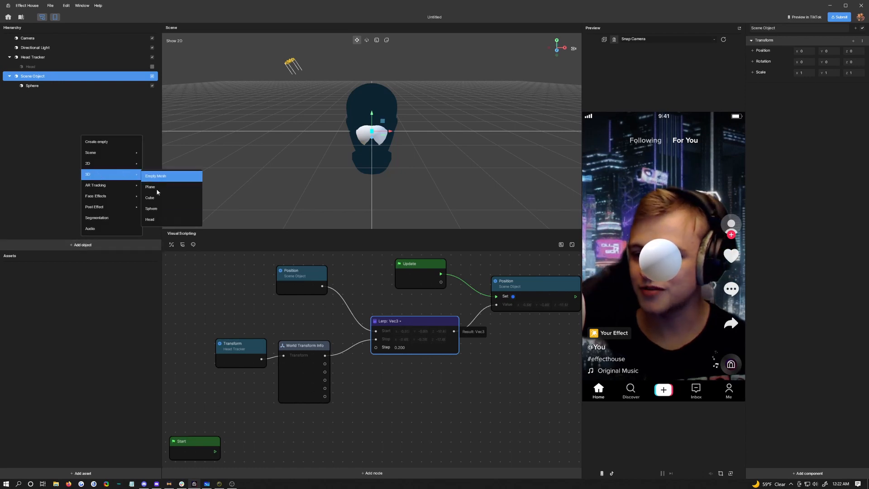
left_click(149, 198)
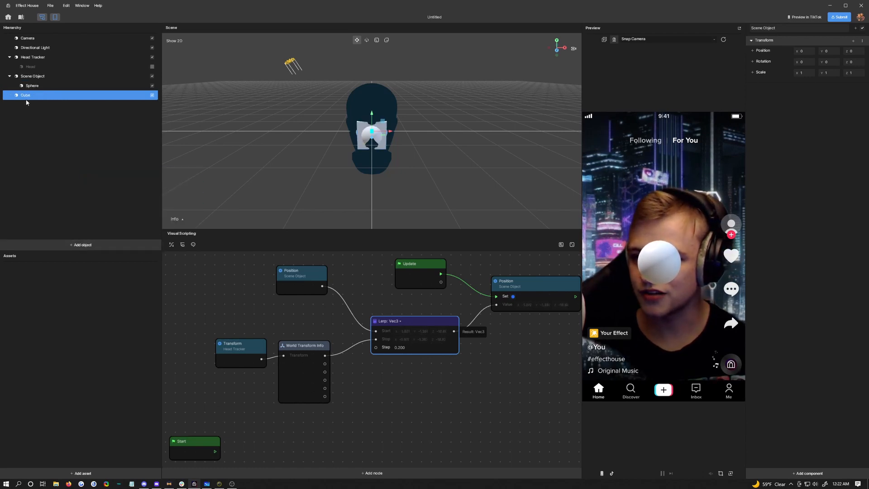